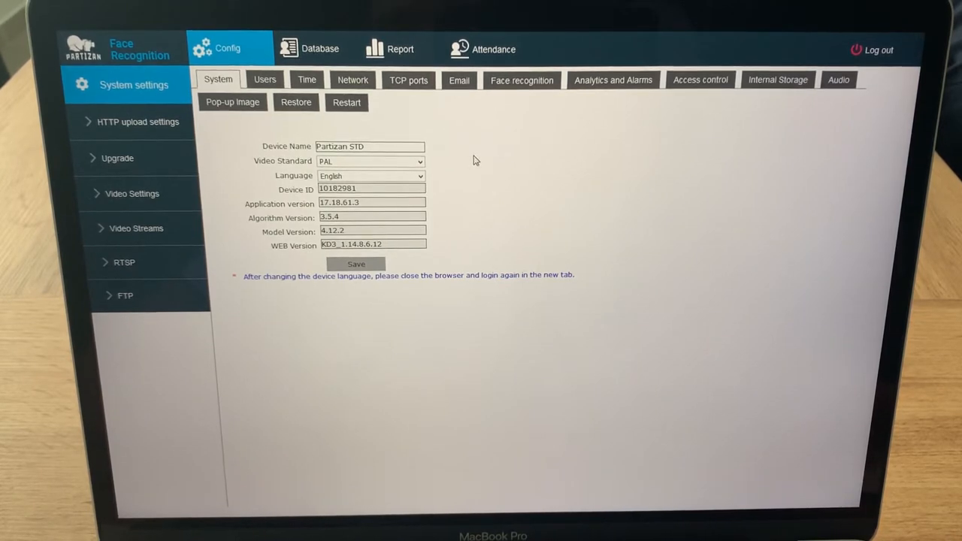
mouse_move(250, 148)
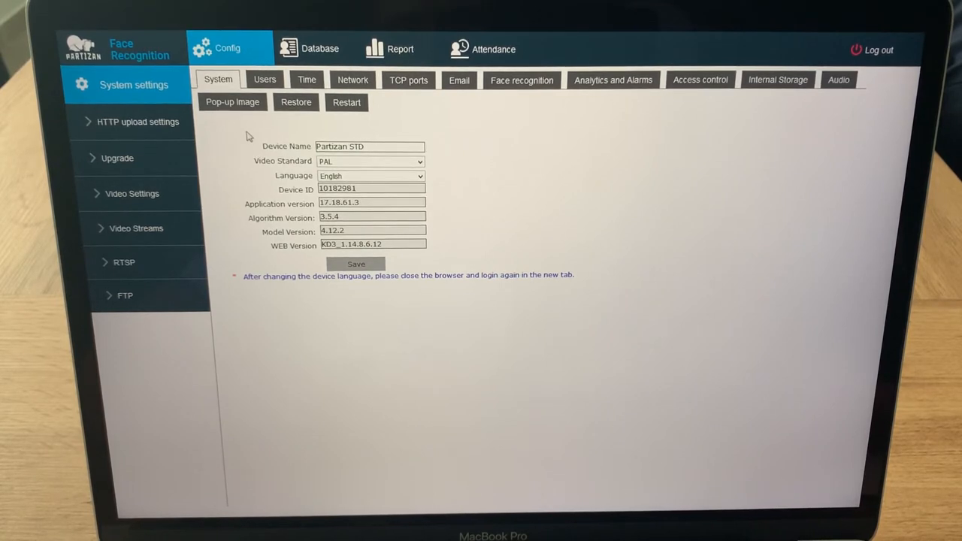
- On the Pop-up Image tab, toggle Fail Pop-up off and on, keeping both pop-ups enabled
left_click(232, 102)
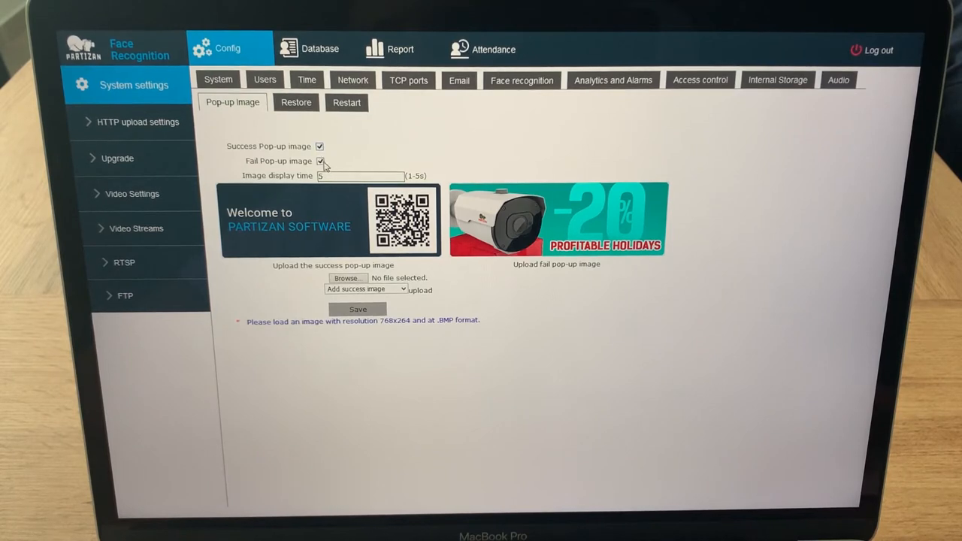
left_click(319, 161)
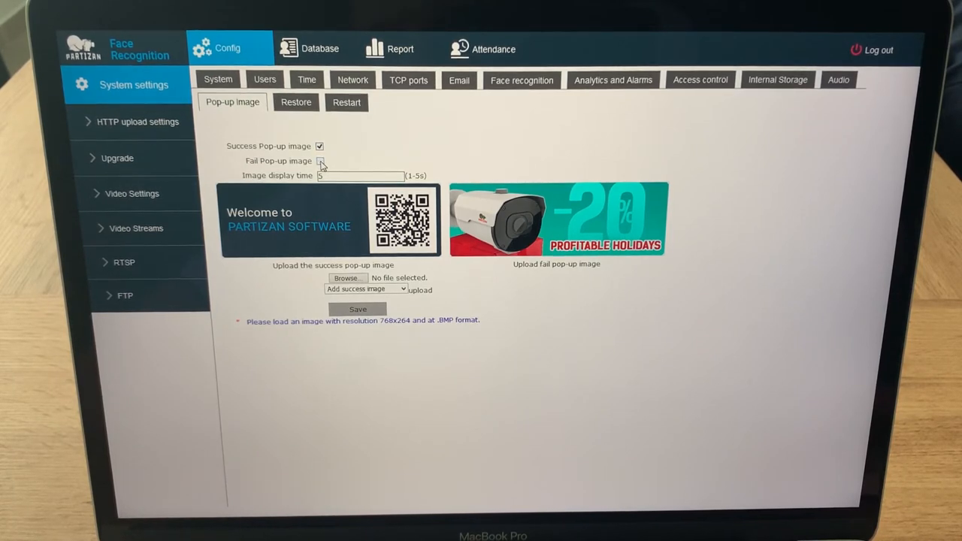
left_click(320, 161)
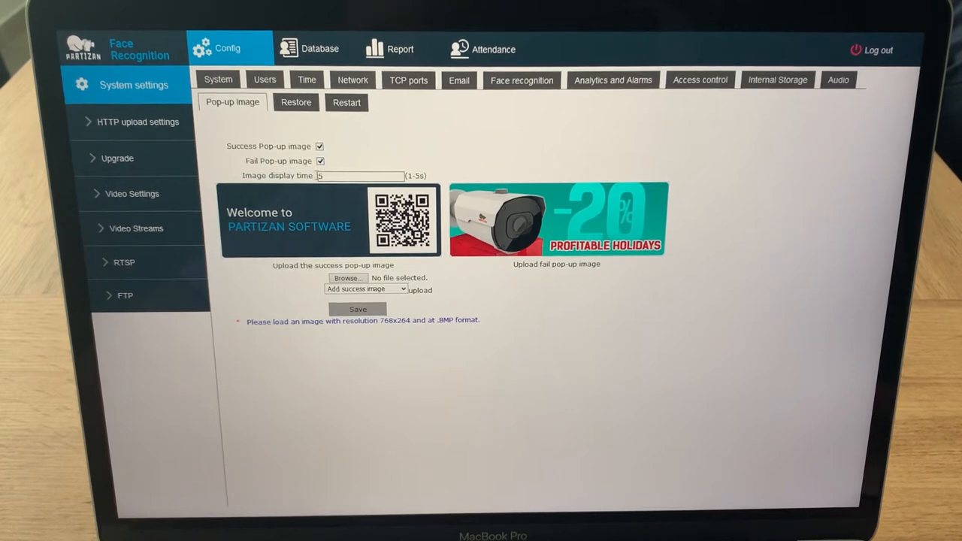
left_click(359, 176)
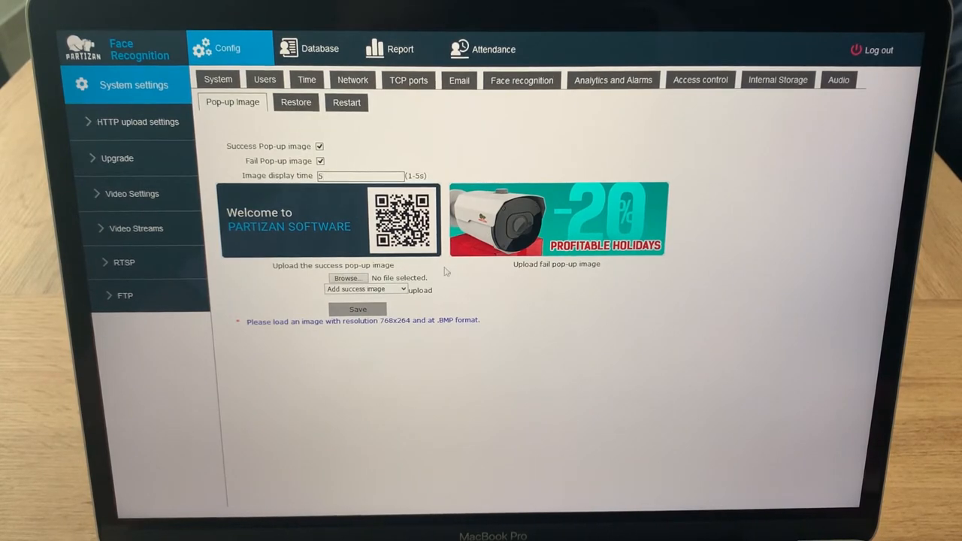
left_click(348, 278)
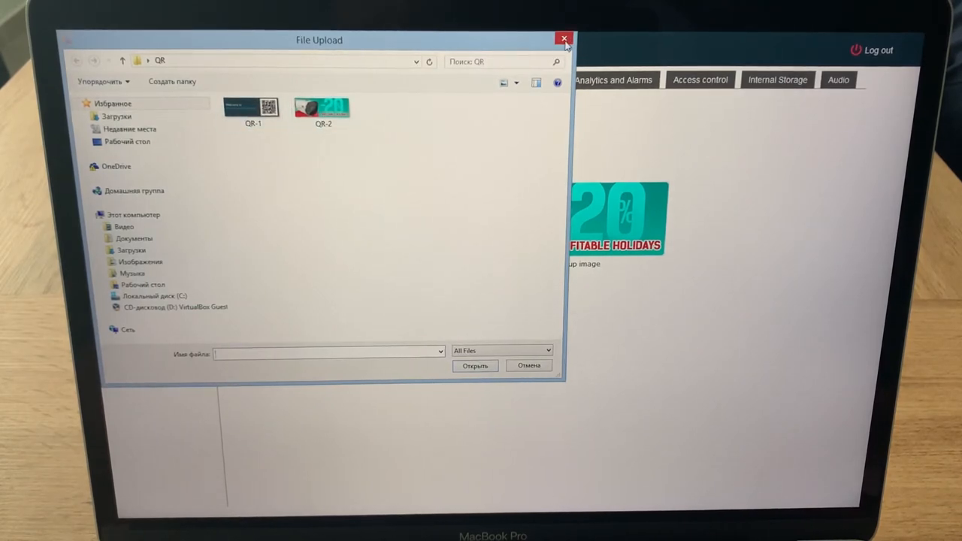
left_click(561, 38)
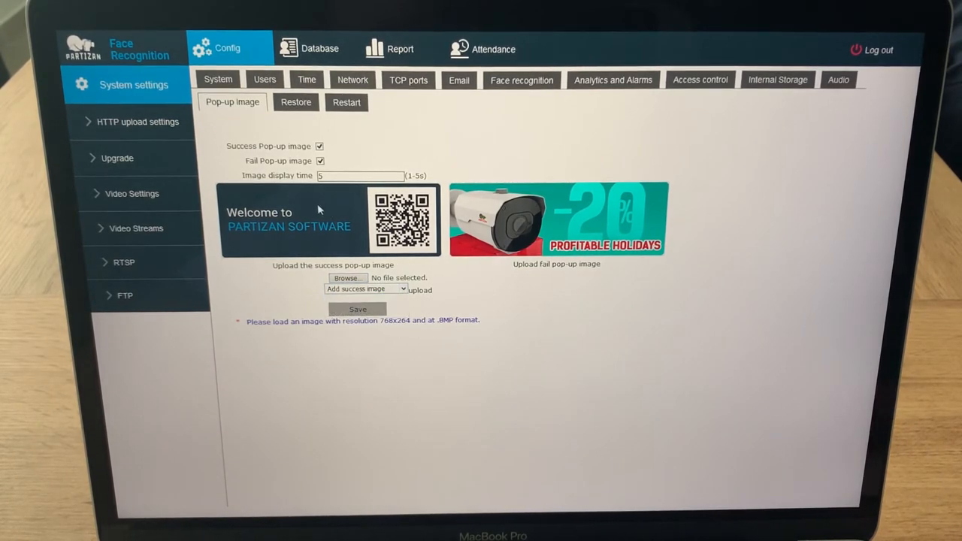
- Switch the upload-type dropdown to Add fail image
left_click(365, 289)
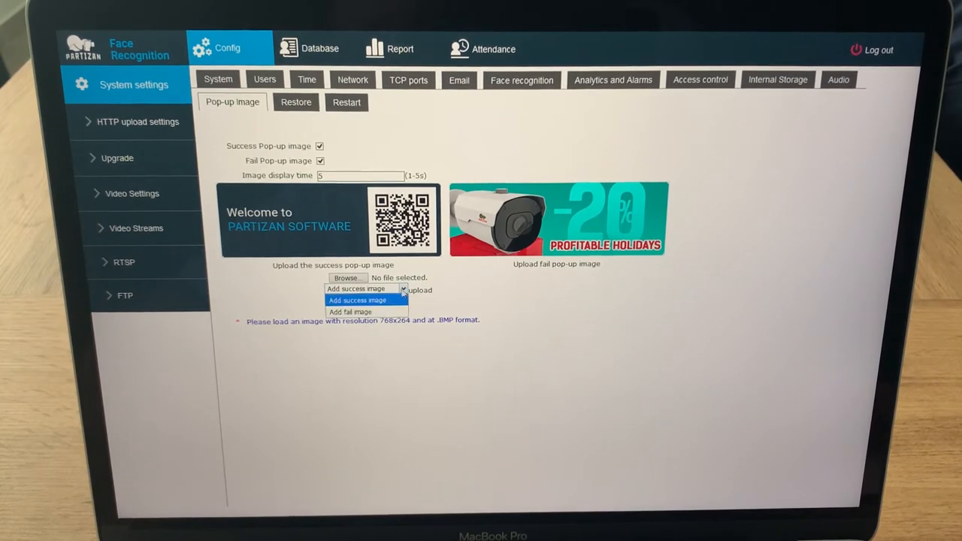
left_click(349, 311)
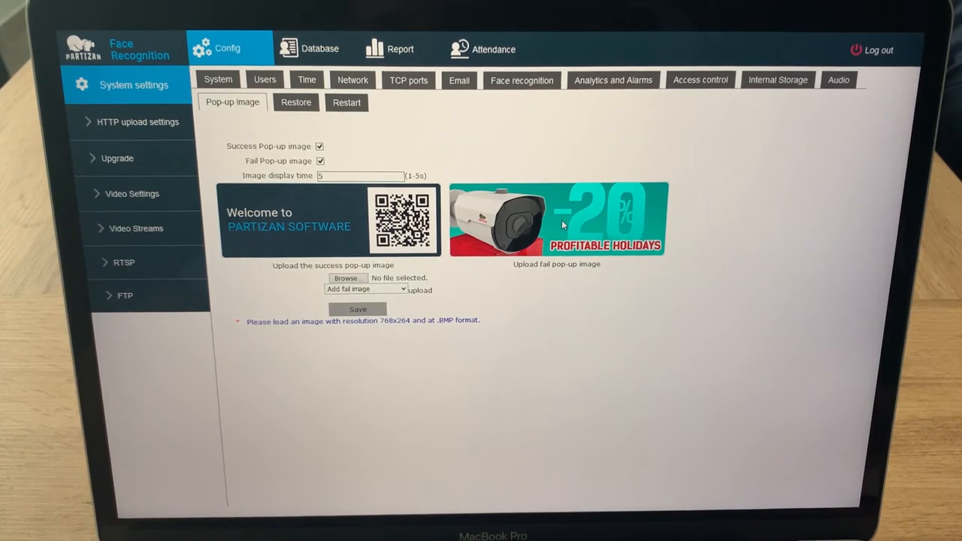
left_click(357, 309)
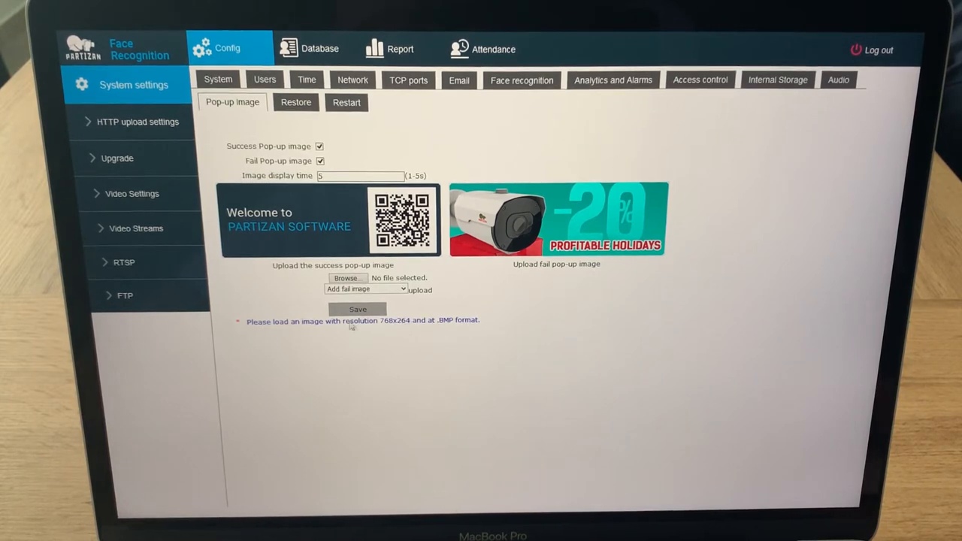
left_click_drag(344, 320, 425, 320)
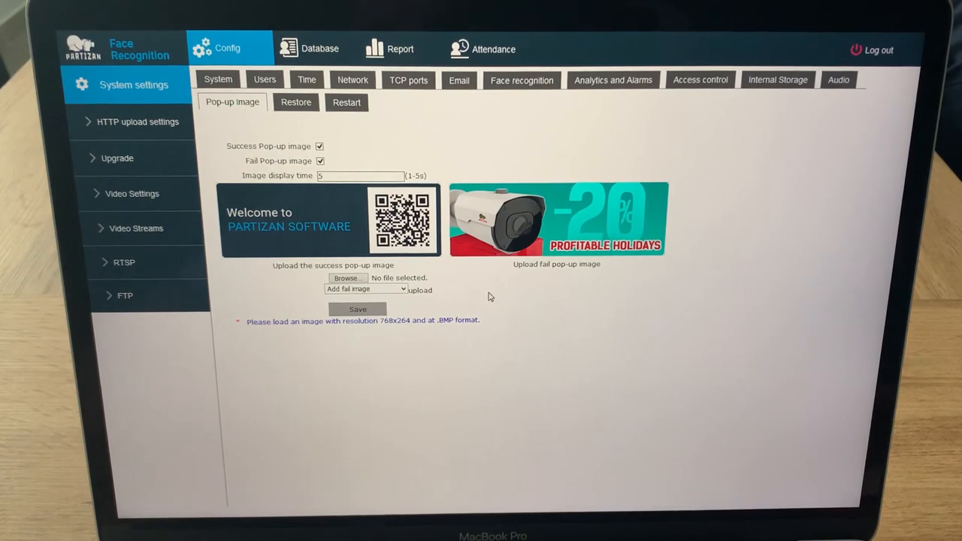
mouse_move(502, 303)
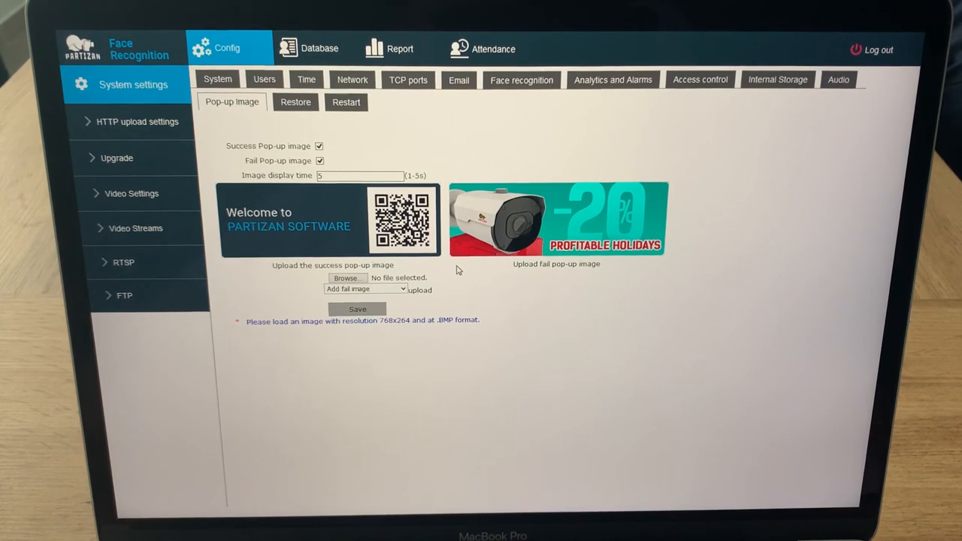
mouse_move(364, 226)
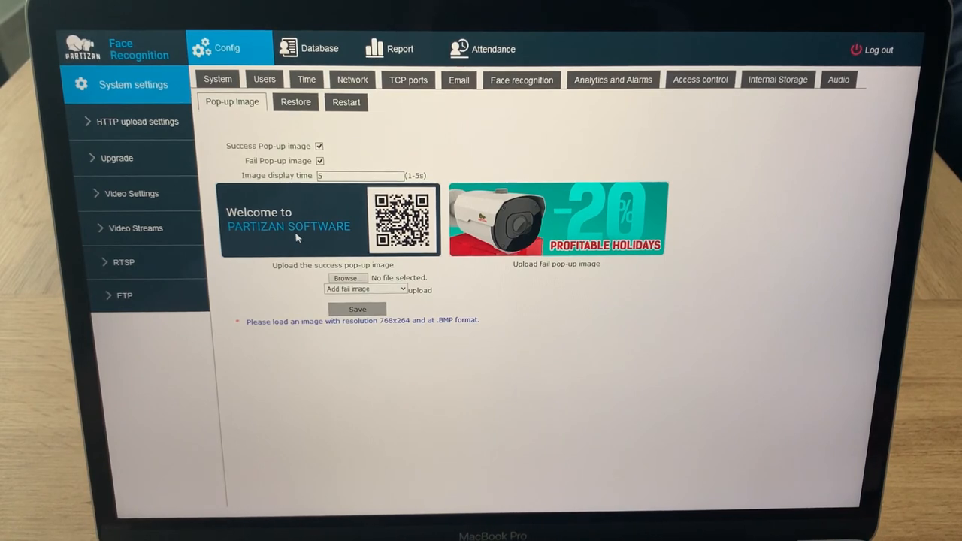
mouse_move(282, 228)
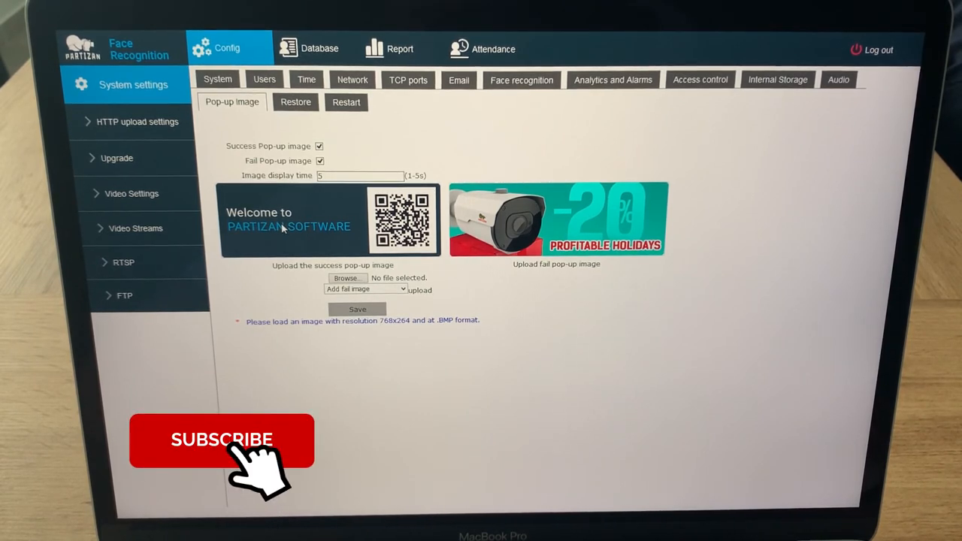
left_click(221, 442)
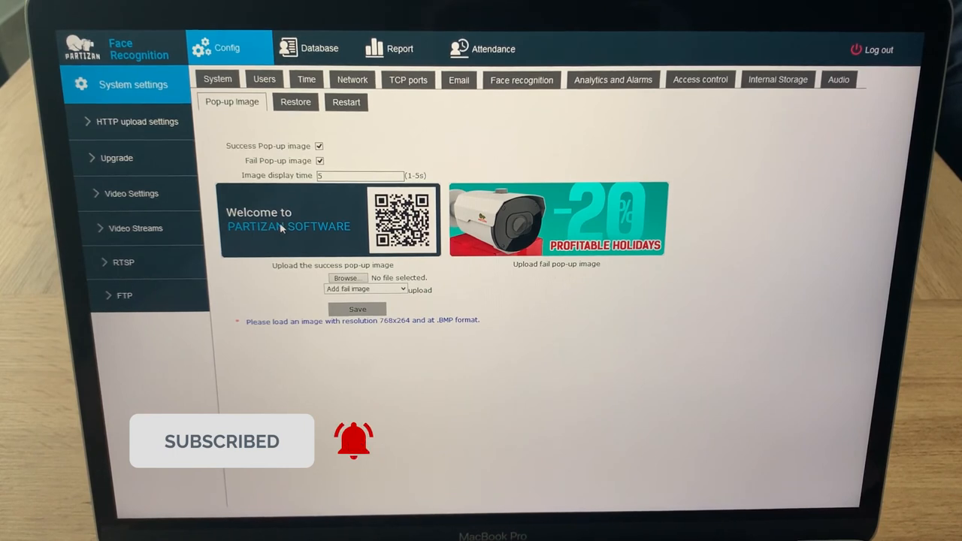